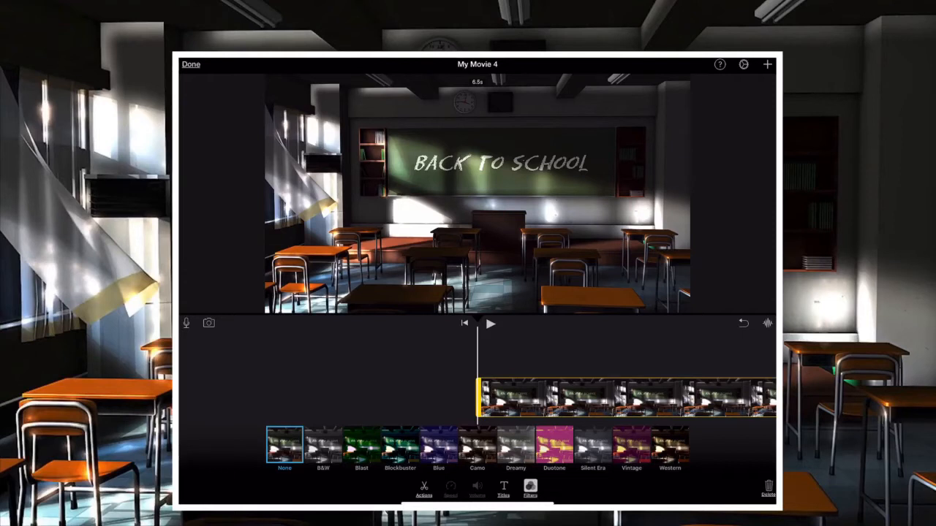
Step: Preview B&W, Blockbuster, Camo and Dreamy on the classroom clip, then keep the Western filter
click(322, 446)
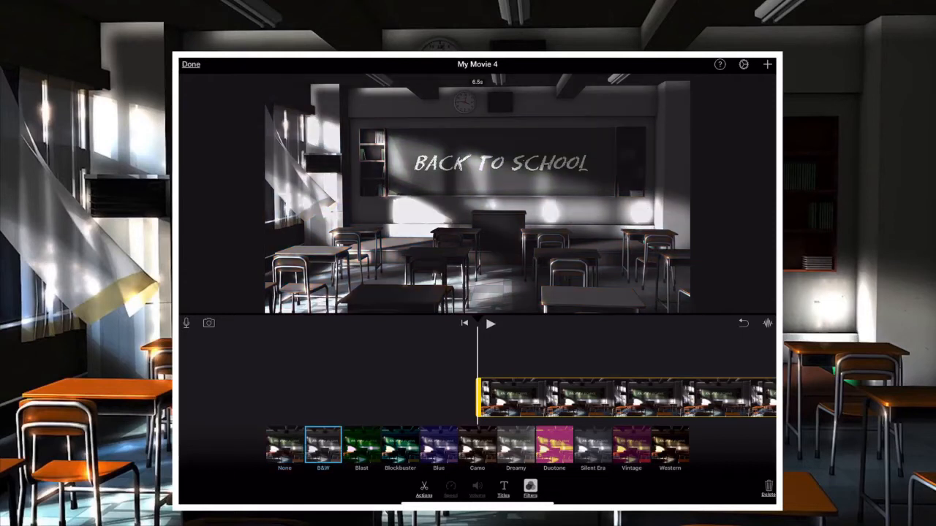
click(322, 446)
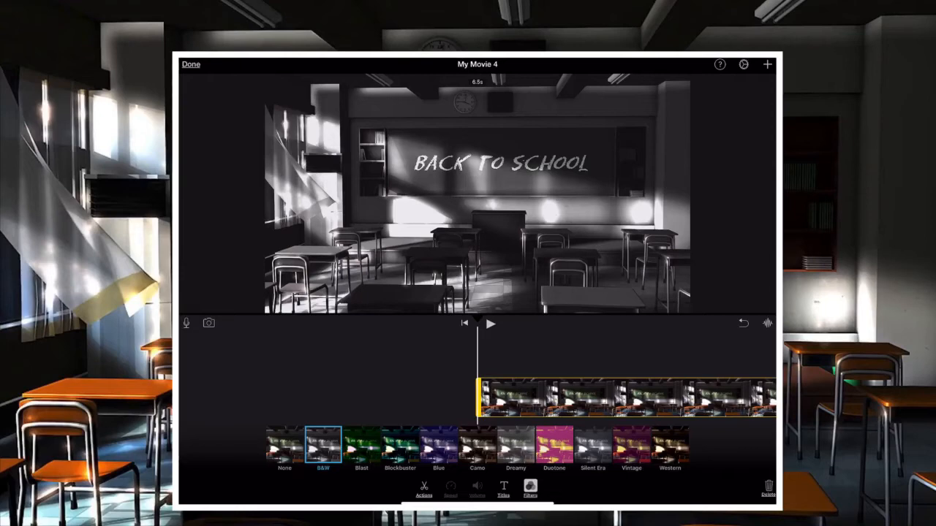
click(400, 446)
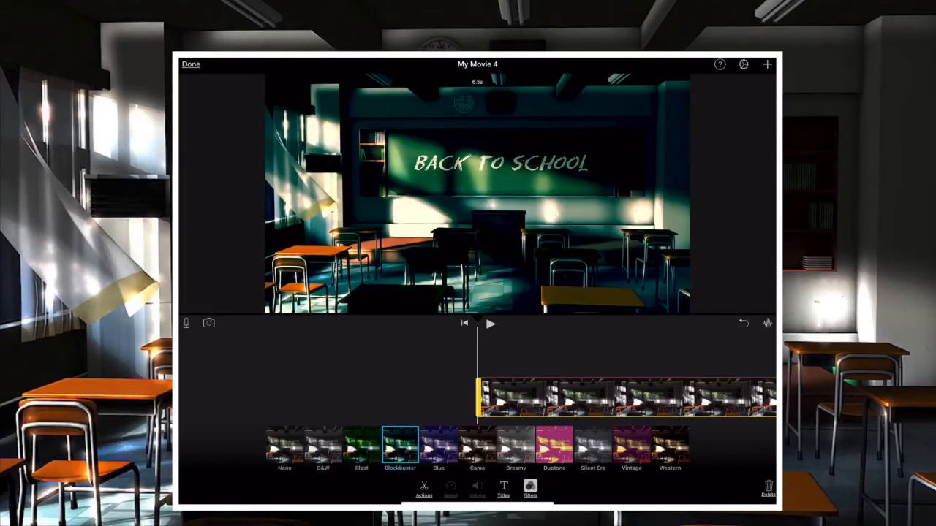
click(438, 446)
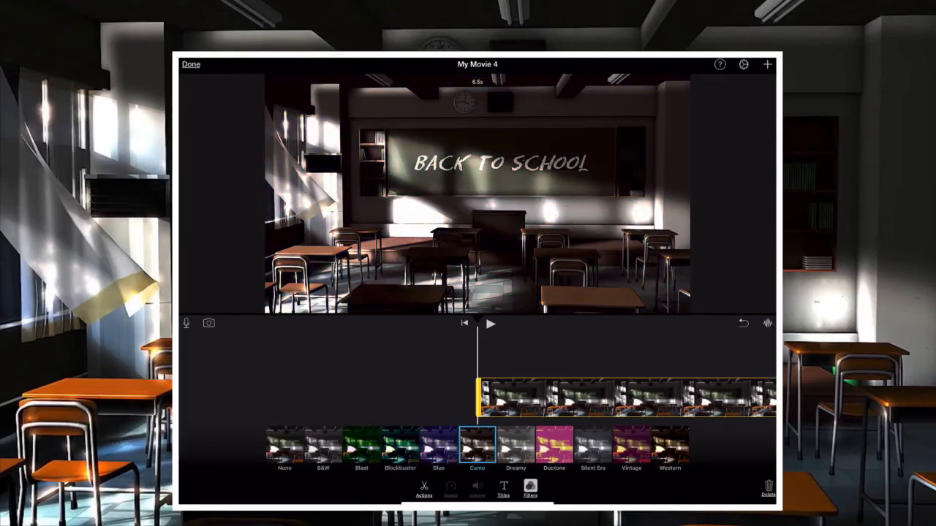
click(515, 446)
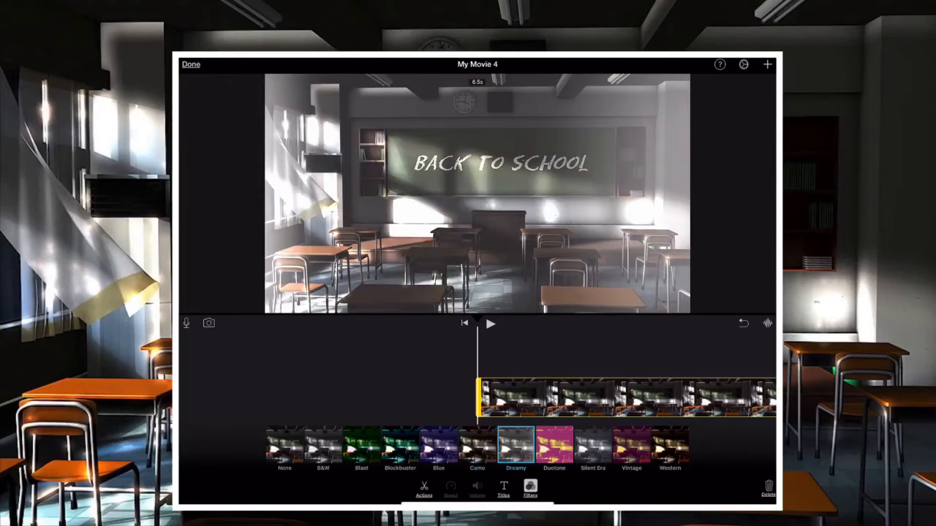
click(555, 446)
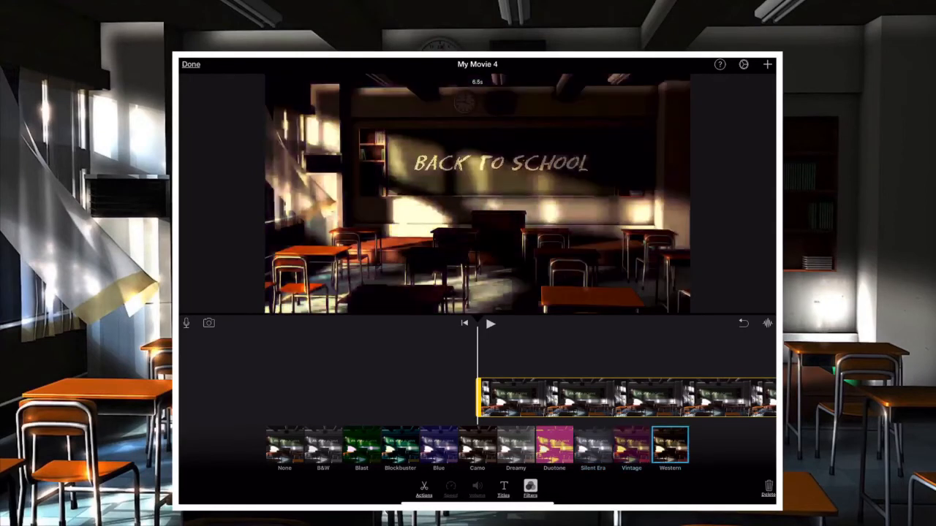
click(284, 446)
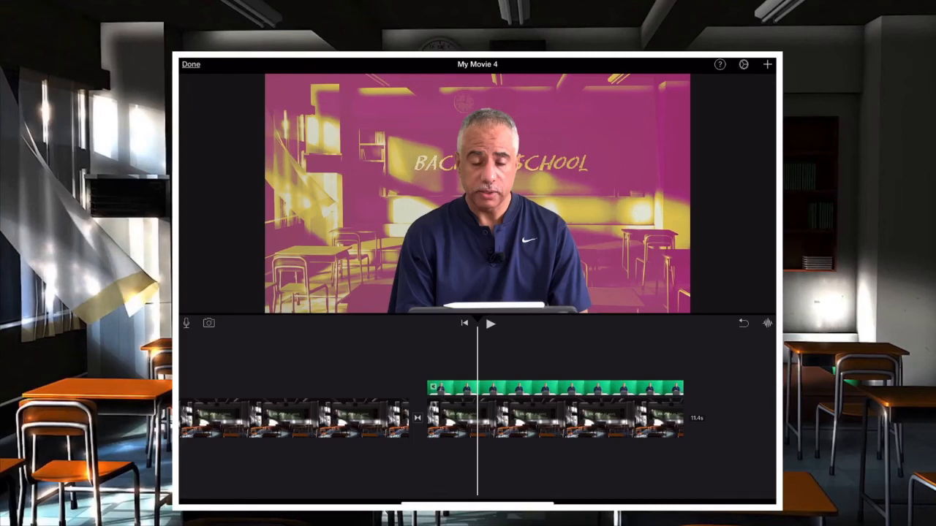
Step: On the classroom clip under the presenter, try Silent Era and Blast, then return to Duotone
click(529, 490)
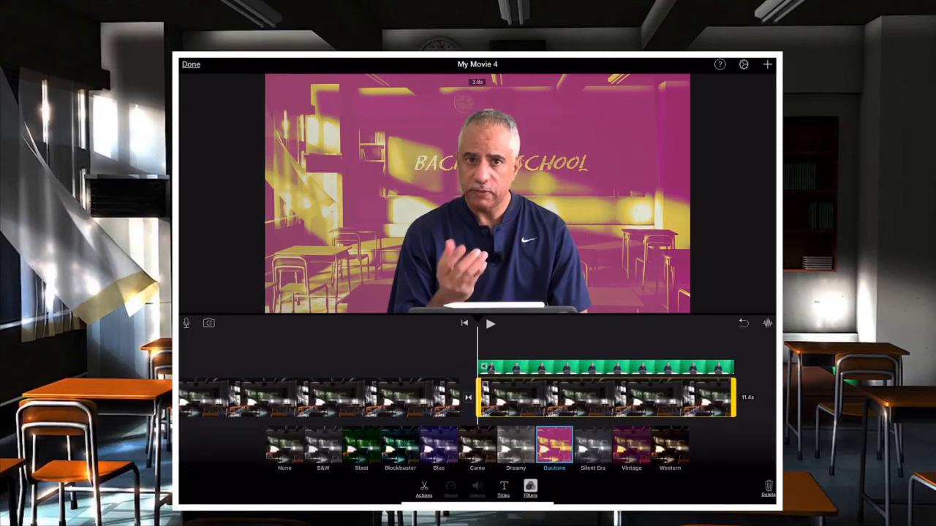
click(593, 446)
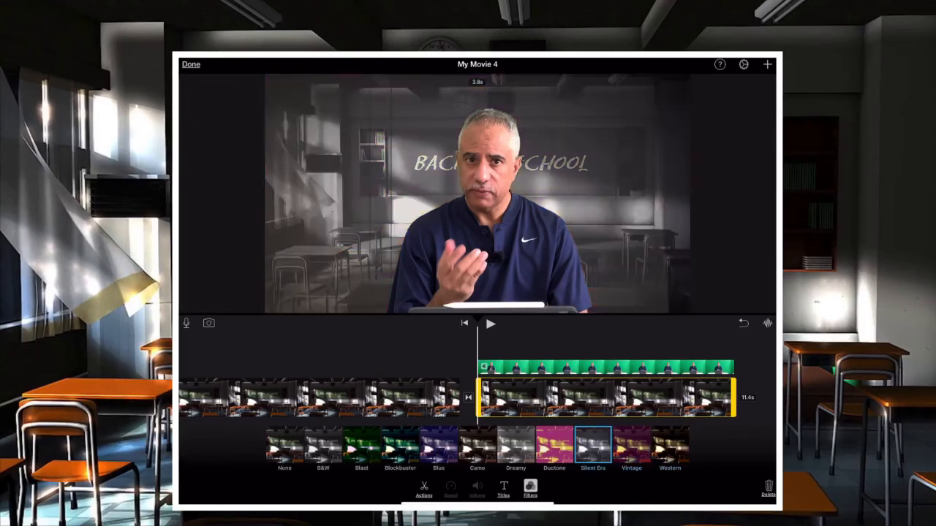
click(360, 446)
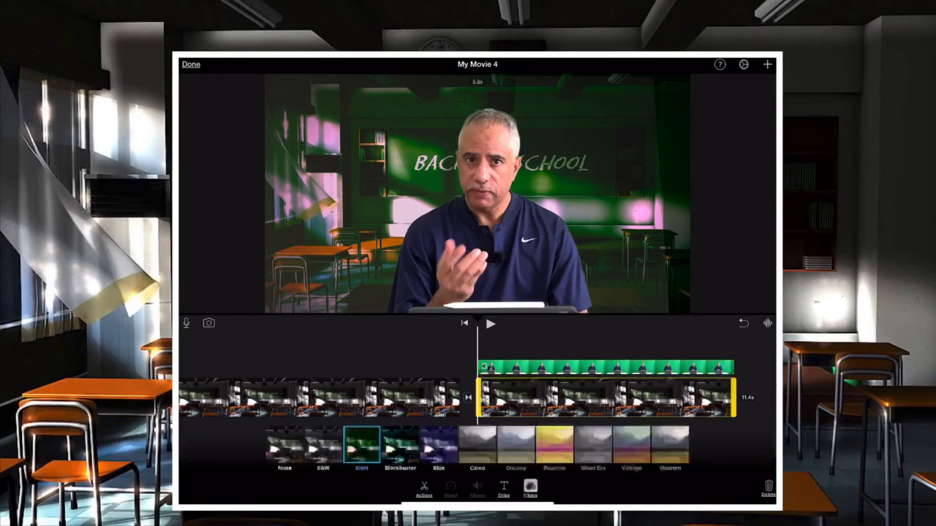
click(553, 446)
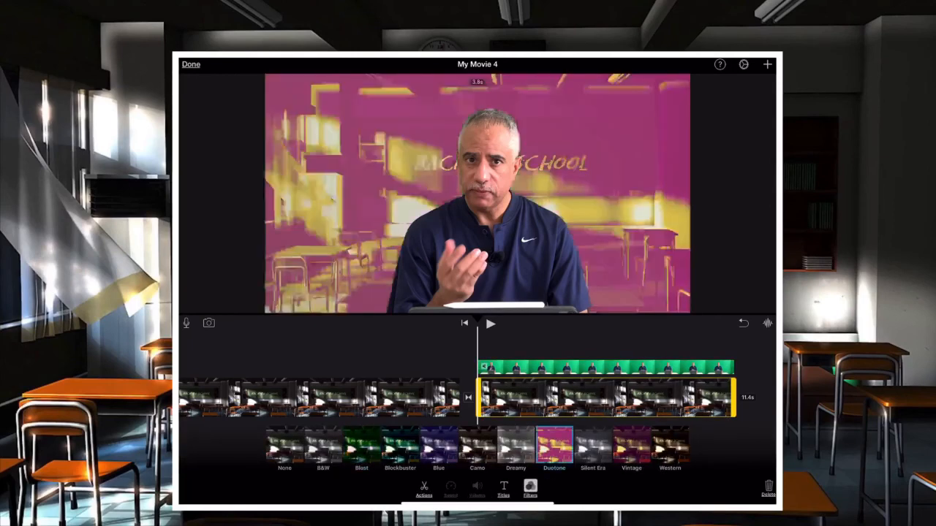